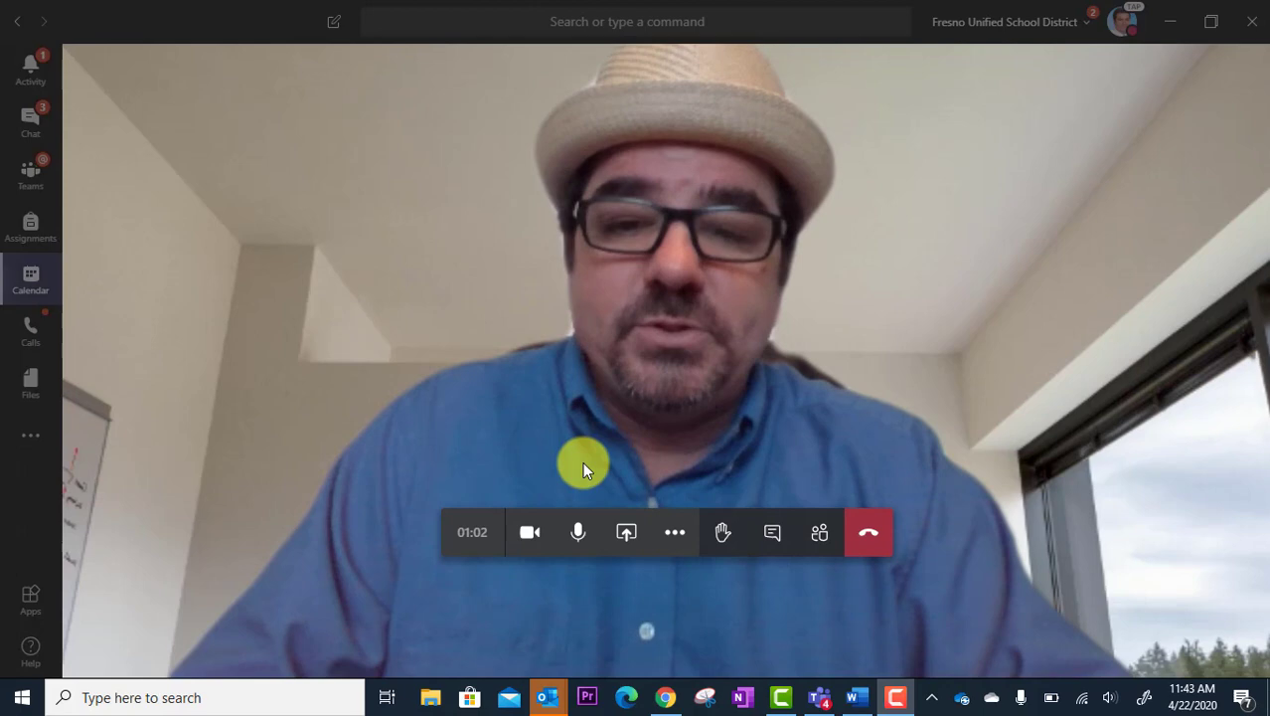
pyautogui.moveTo(676, 533)
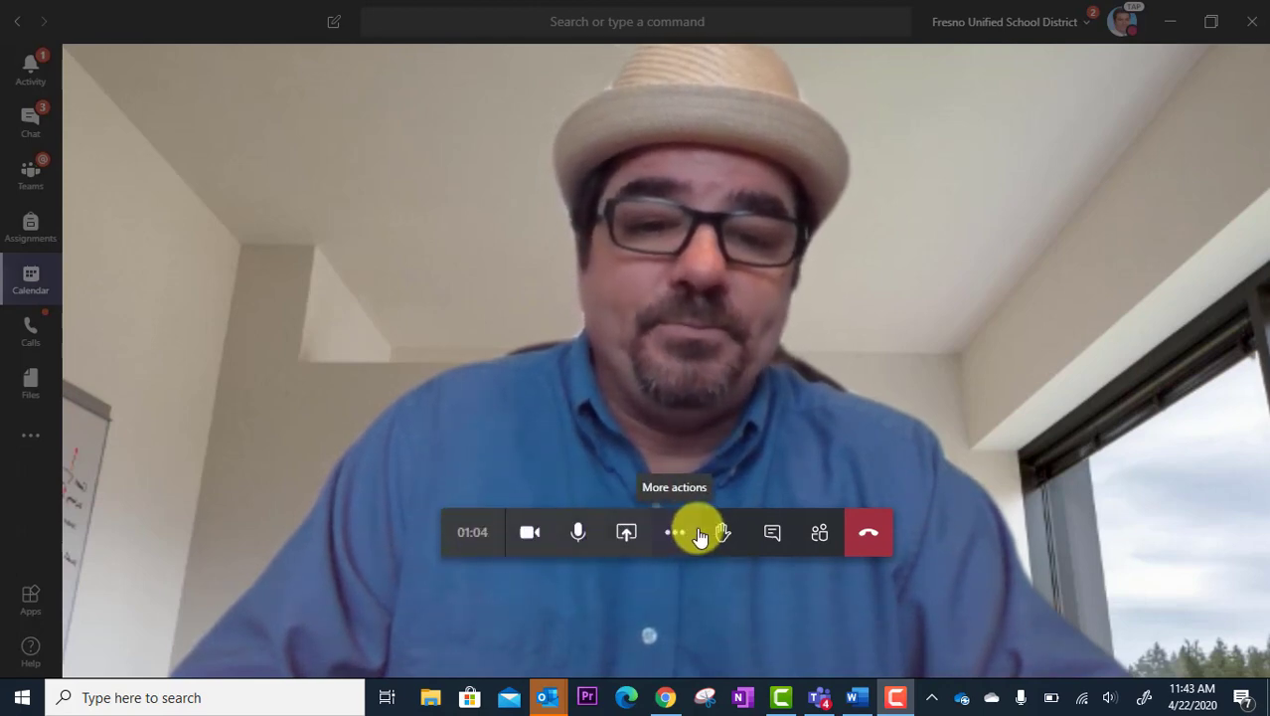
pyautogui.moveTo(710, 592)
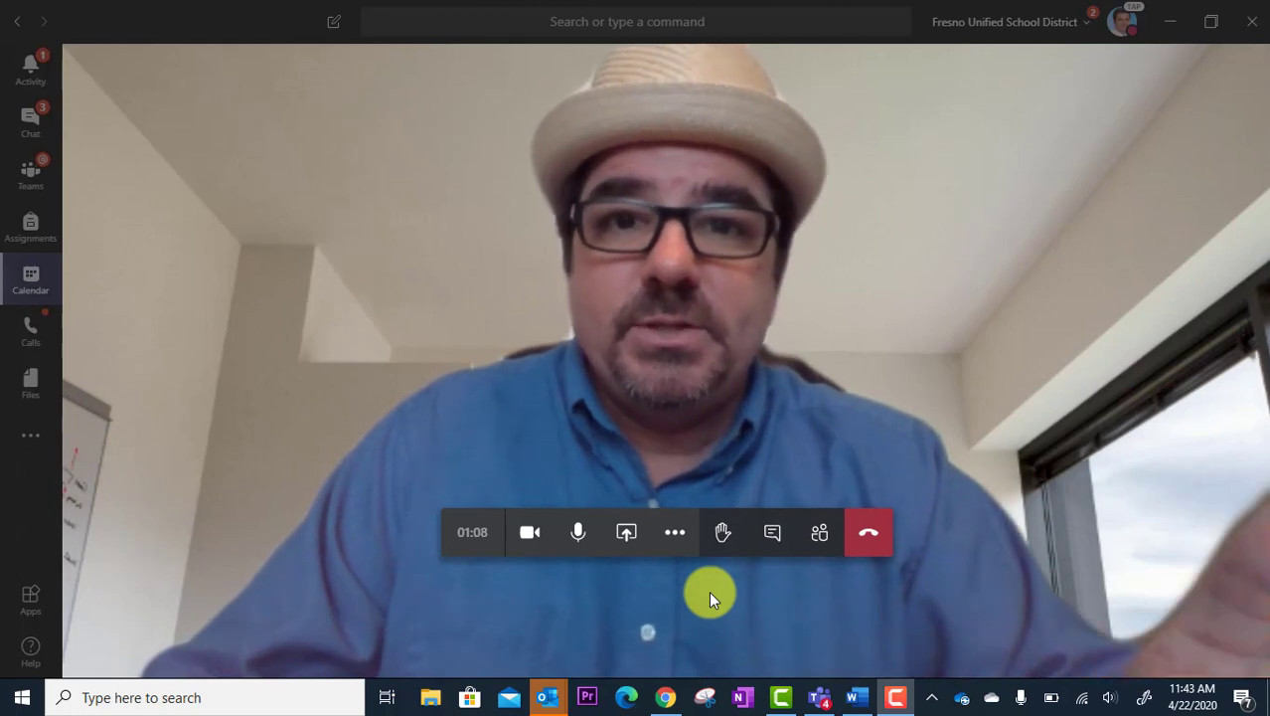
pyautogui.moveTo(712, 596)
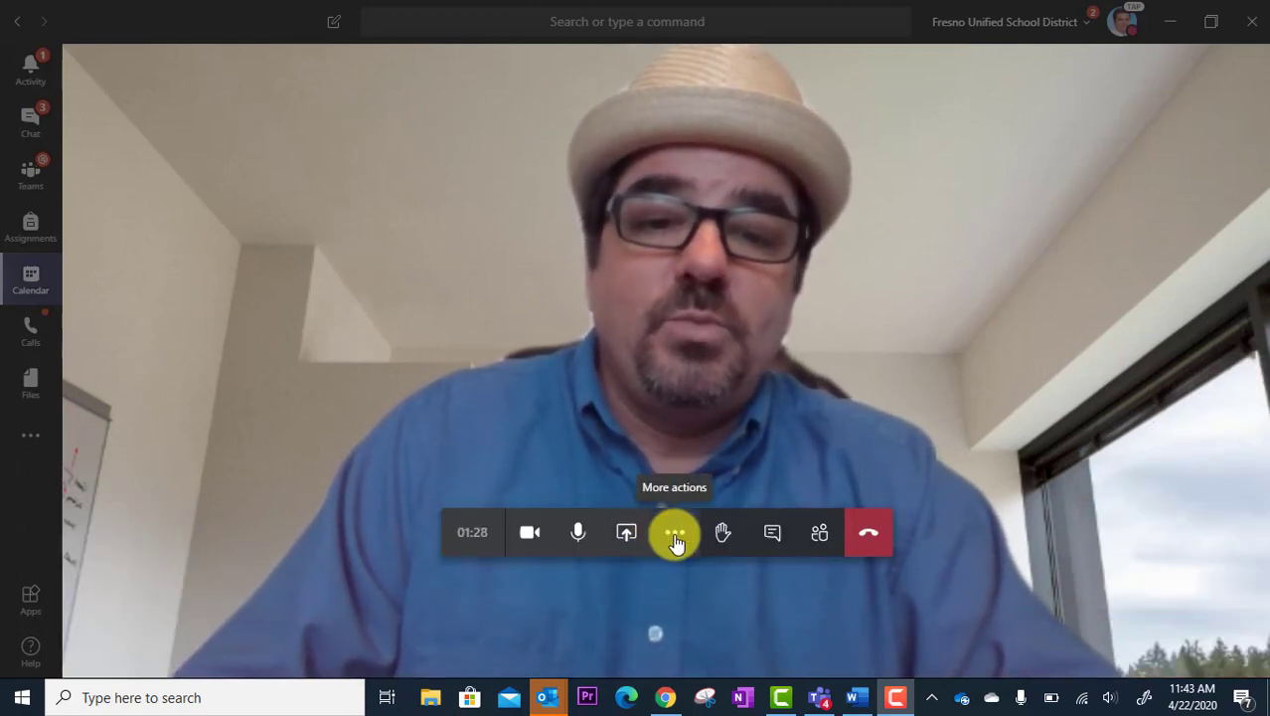
# Show the meeting's device settings panel from the More actions menu.
pyautogui.click(676, 533)
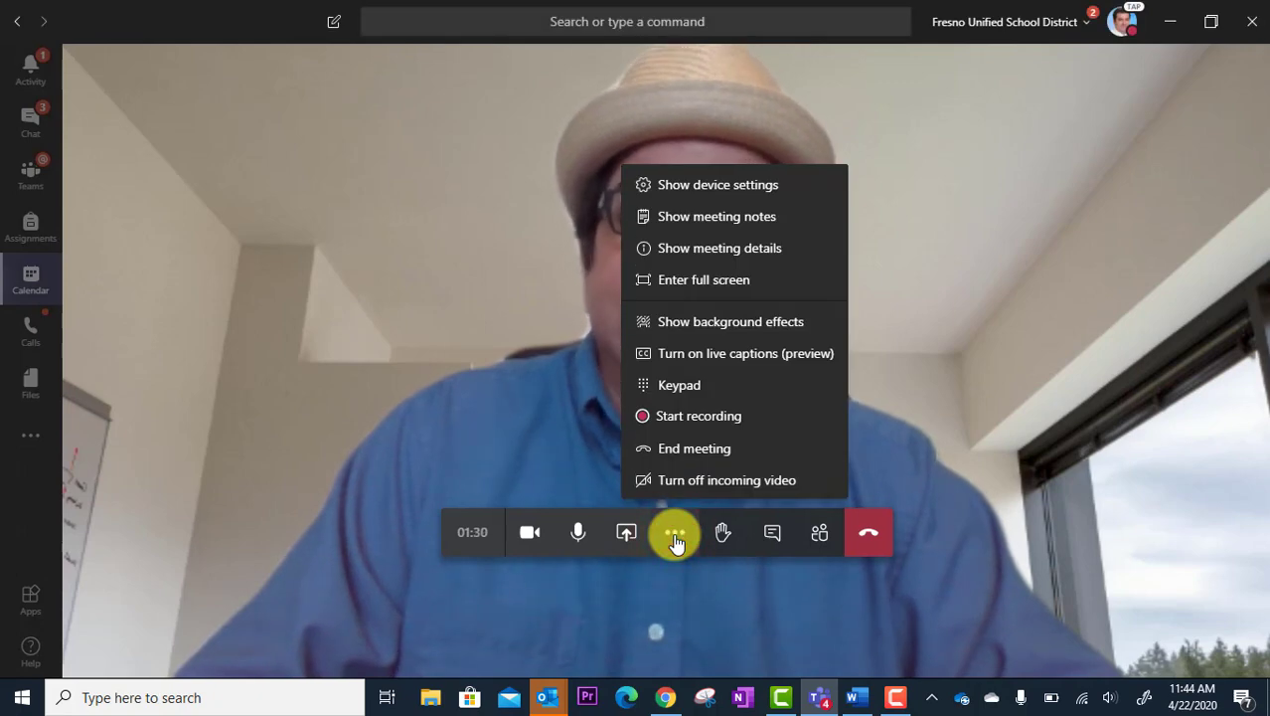
pyautogui.moveTo(716, 185)
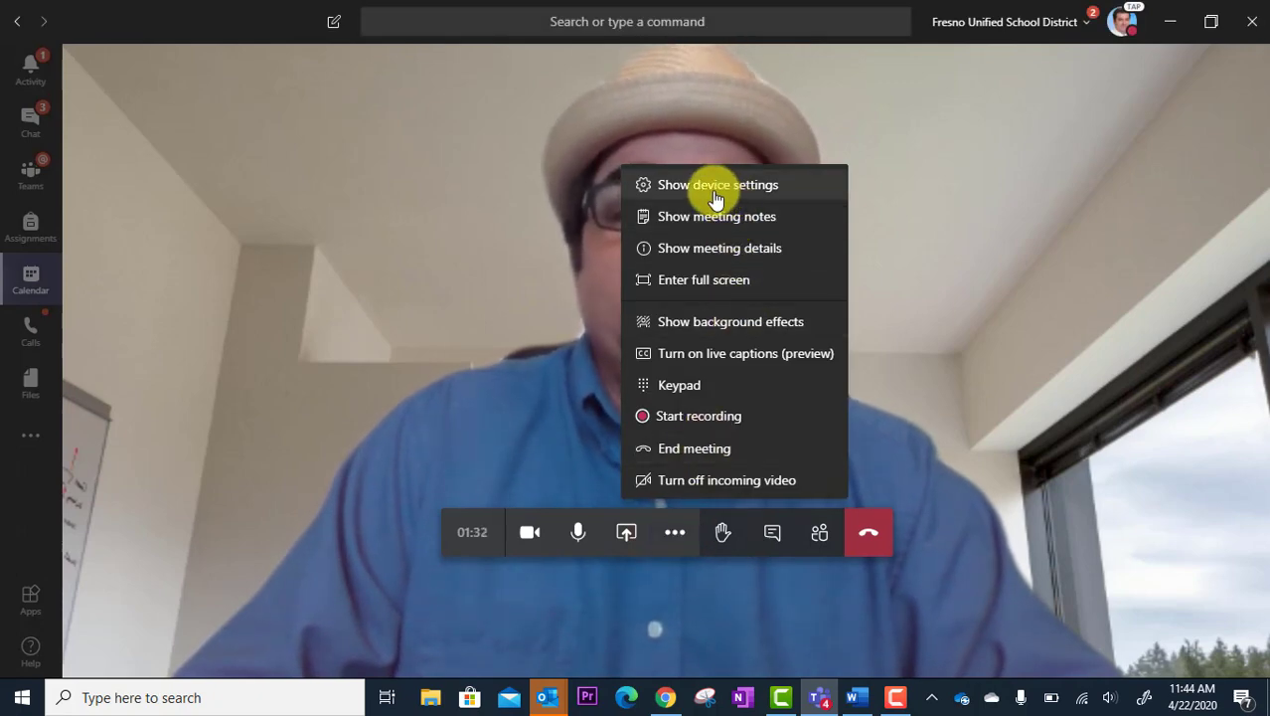
pyautogui.moveTo(791, 188)
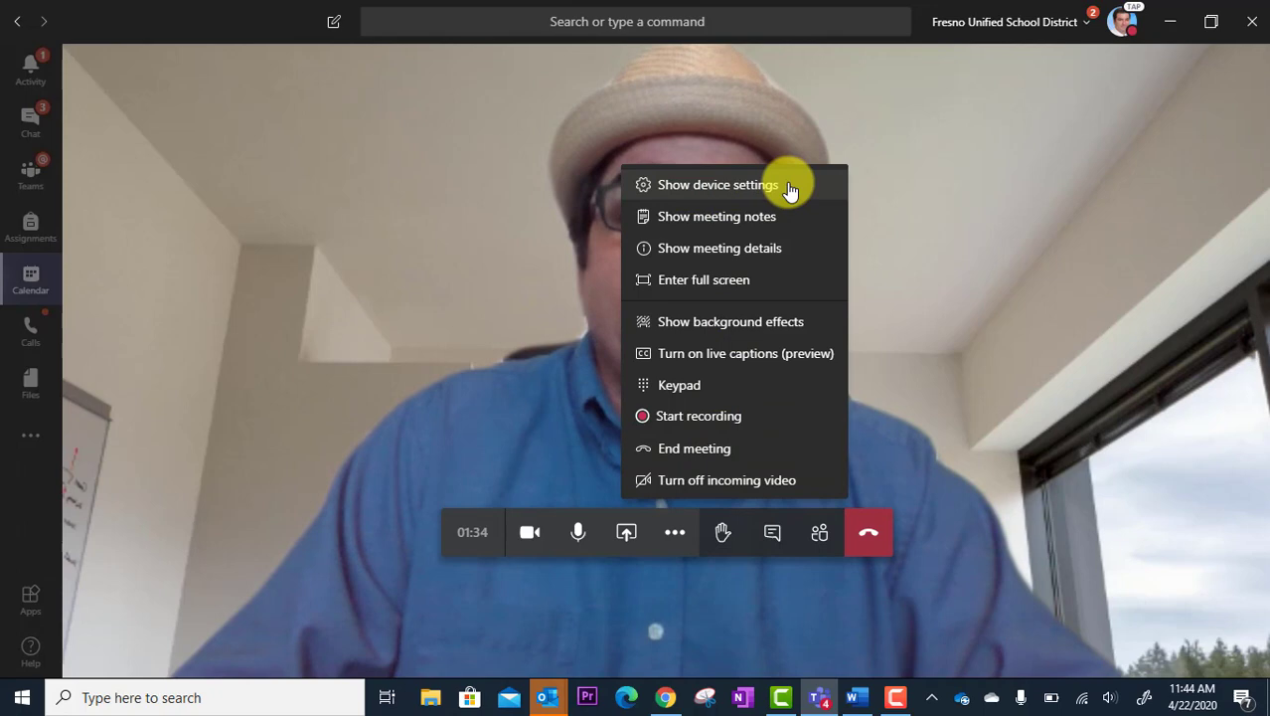
pyautogui.click(718, 183)
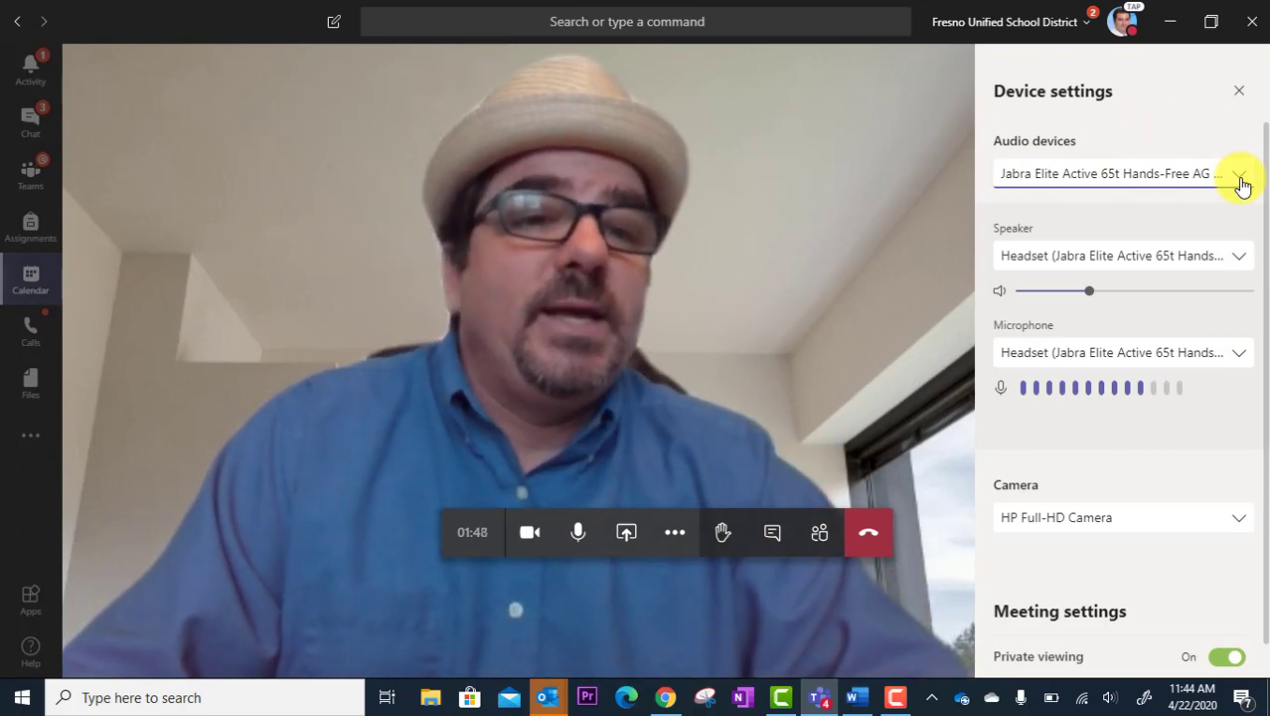
pyautogui.click(1240, 173)
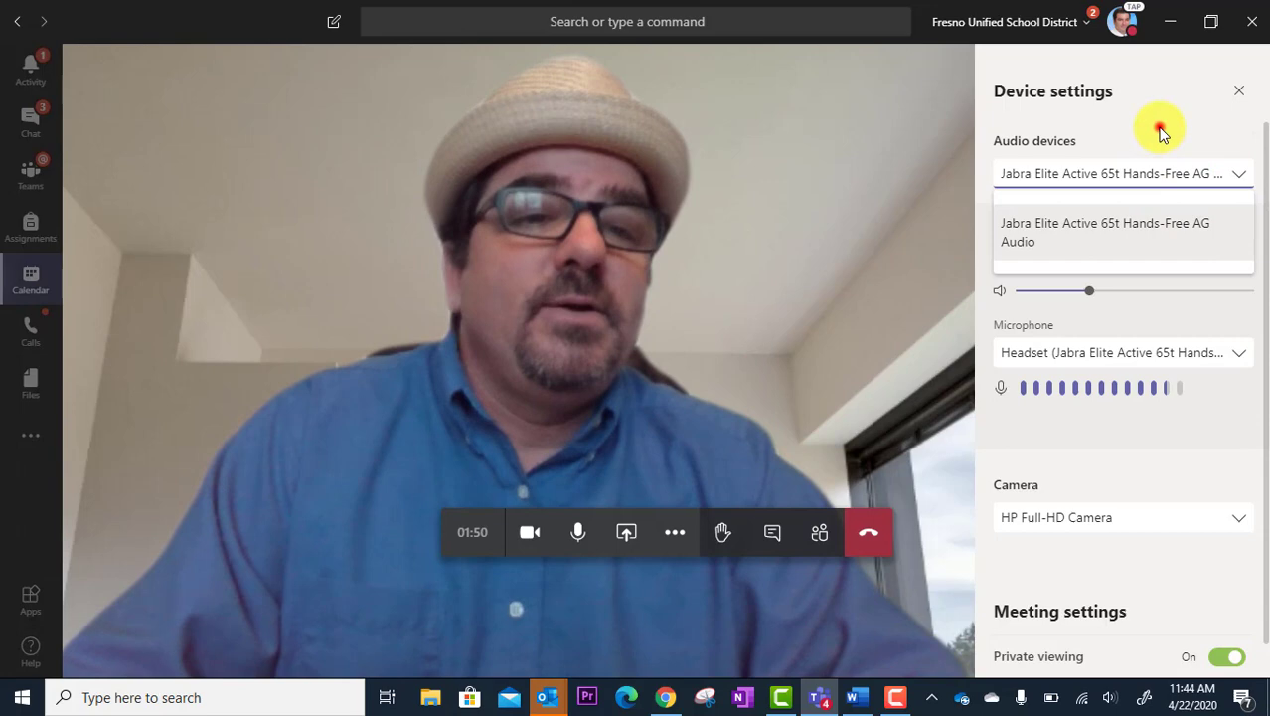
pyautogui.click(1105, 231)
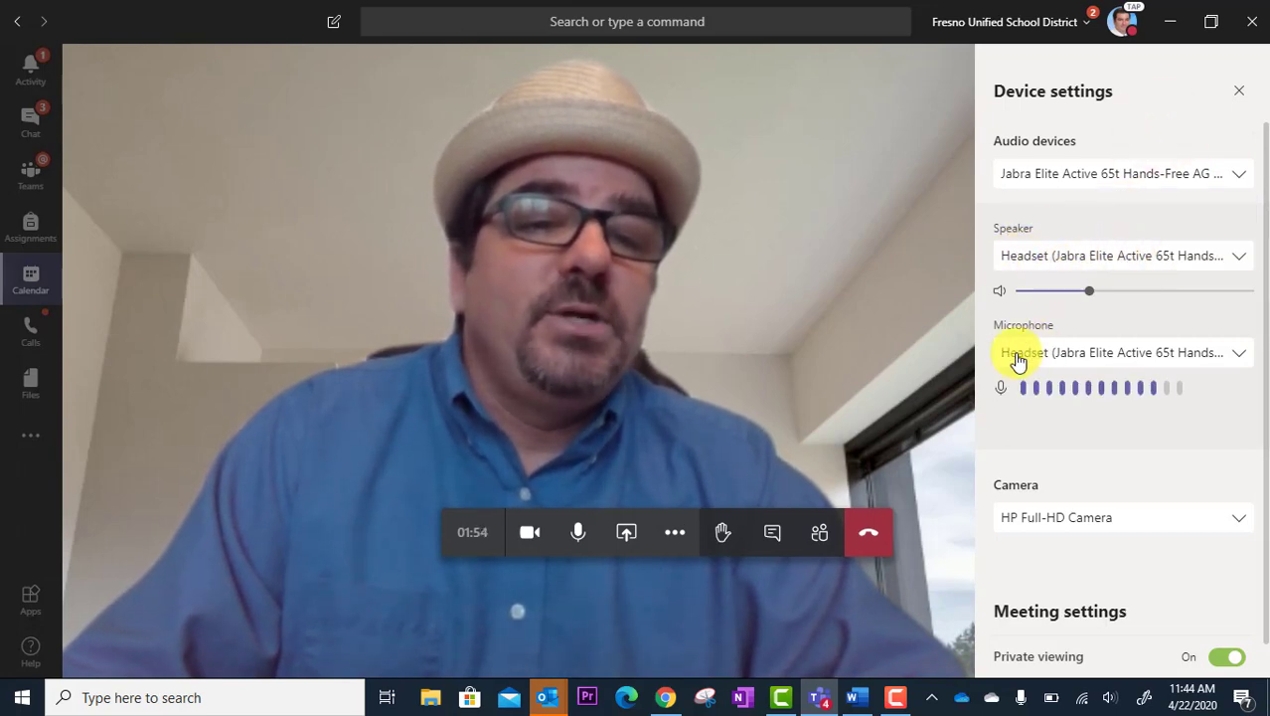
pyautogui.click(1240, 351)
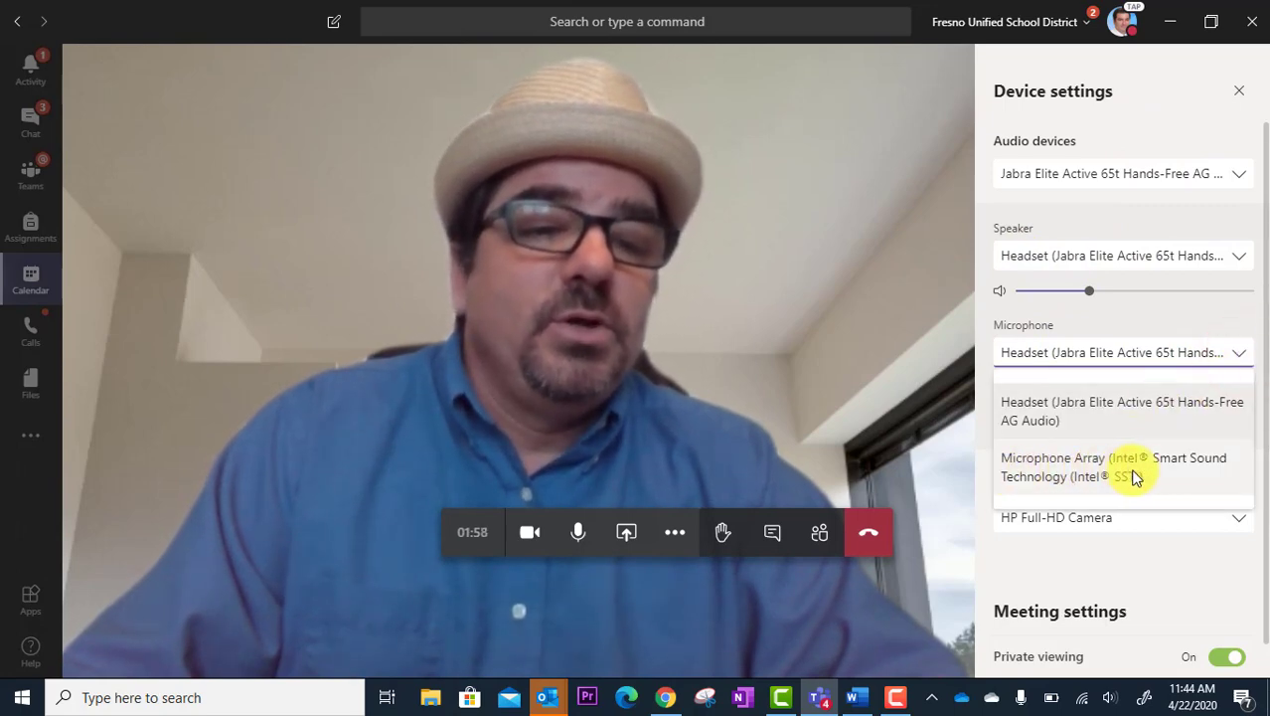
pyautogui.click(1113, 467)
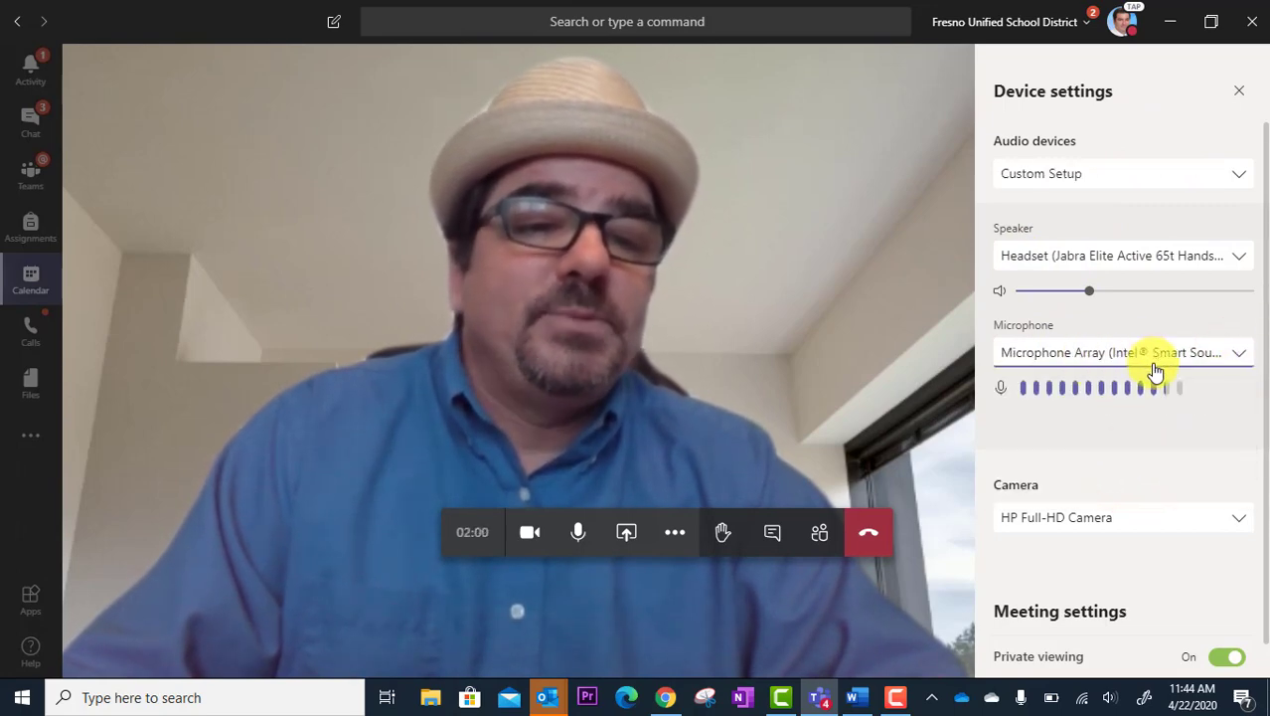
pyautogui.click(1241, 352)
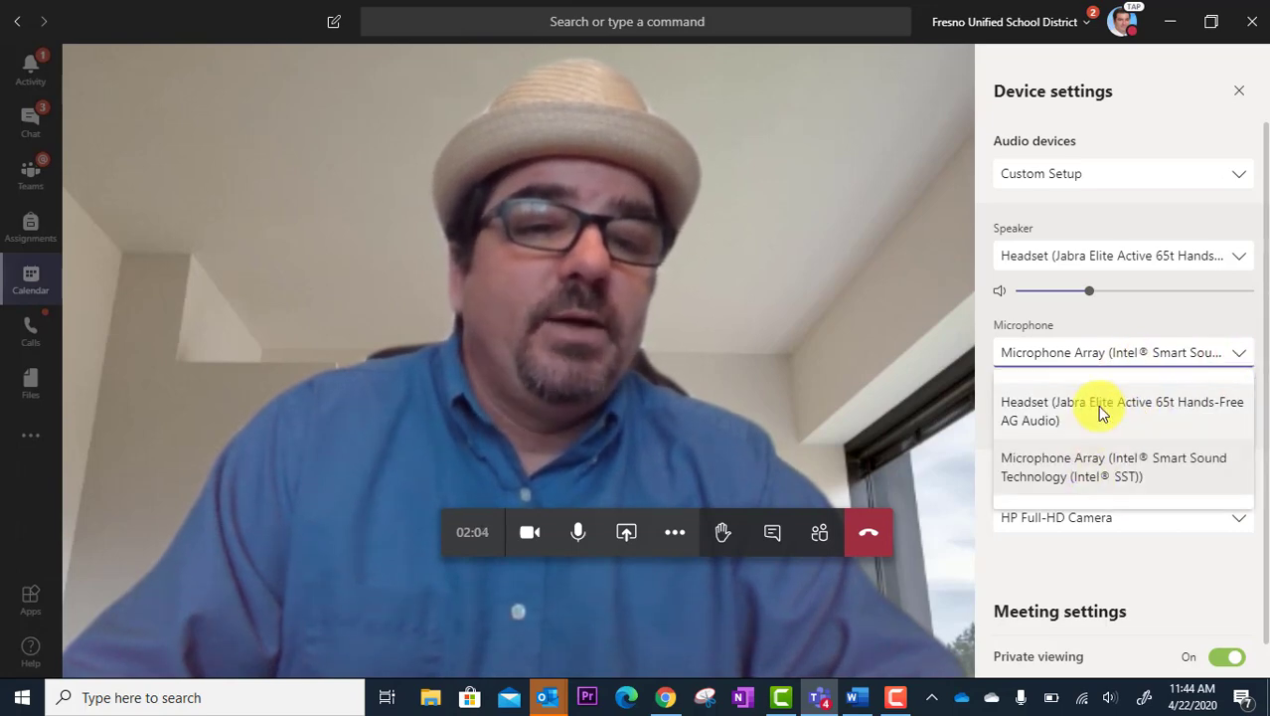
pyautogui.click(1121, 410)
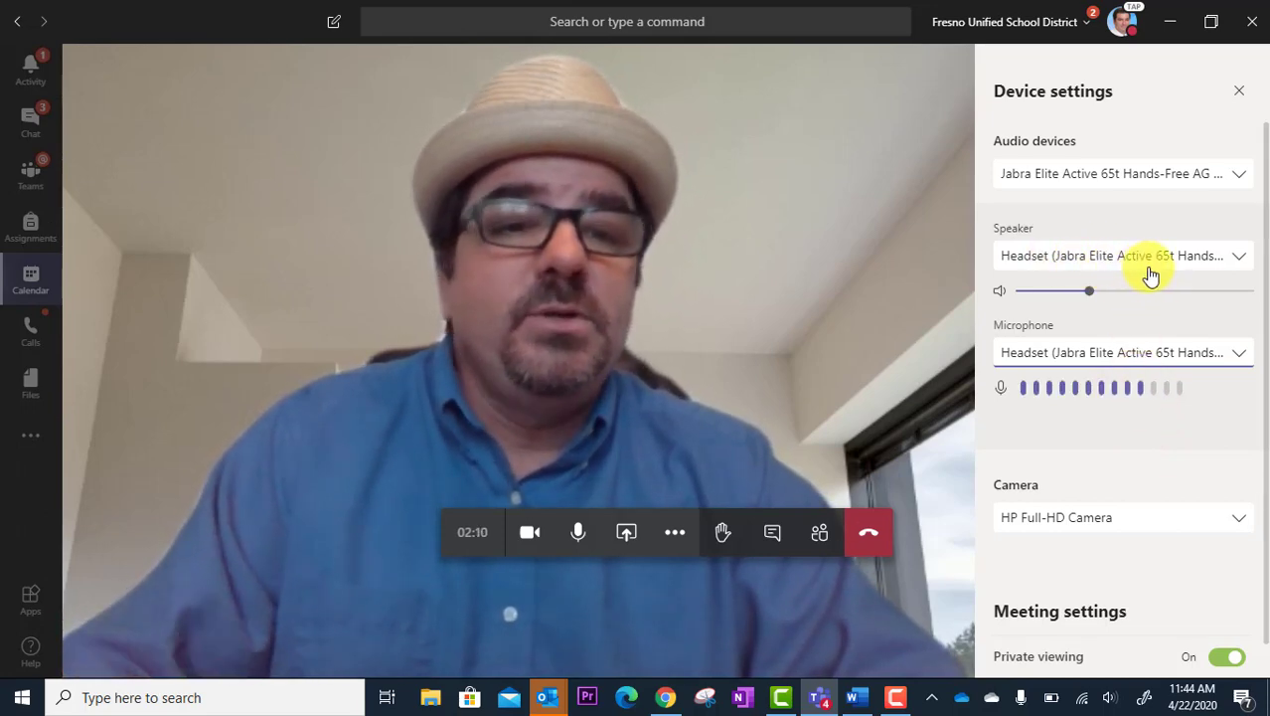
# Keep the Jabra Elite Active 65t headset as speaker and raise its volume slightly.
pyautogui.click(1123, 254)
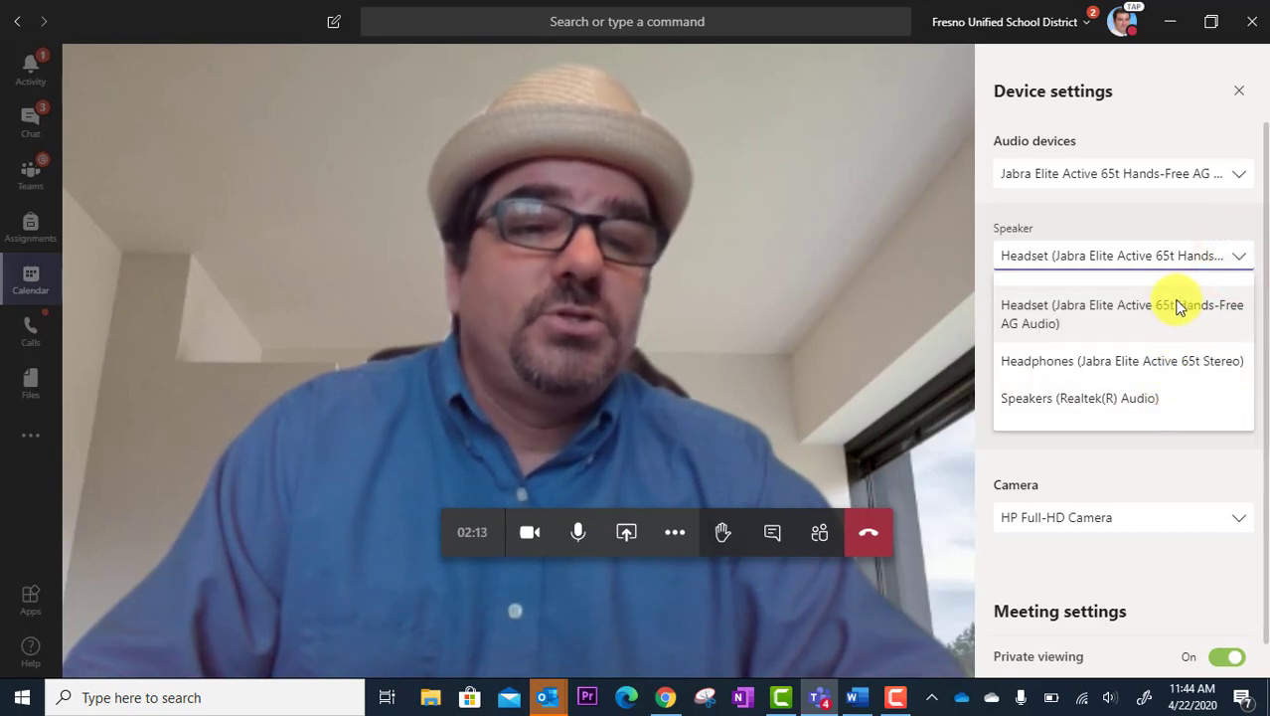
pyautogui.moveTo(1165, 314)
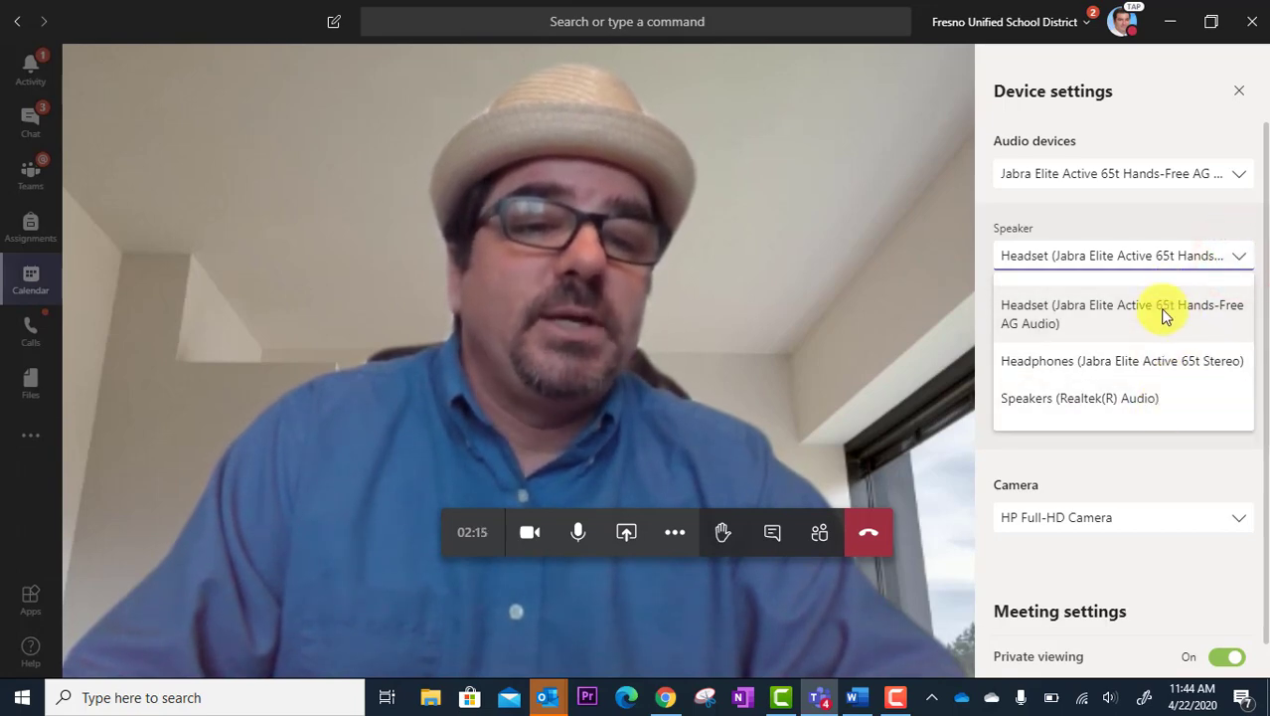
pyautogui.click(1121, 314)
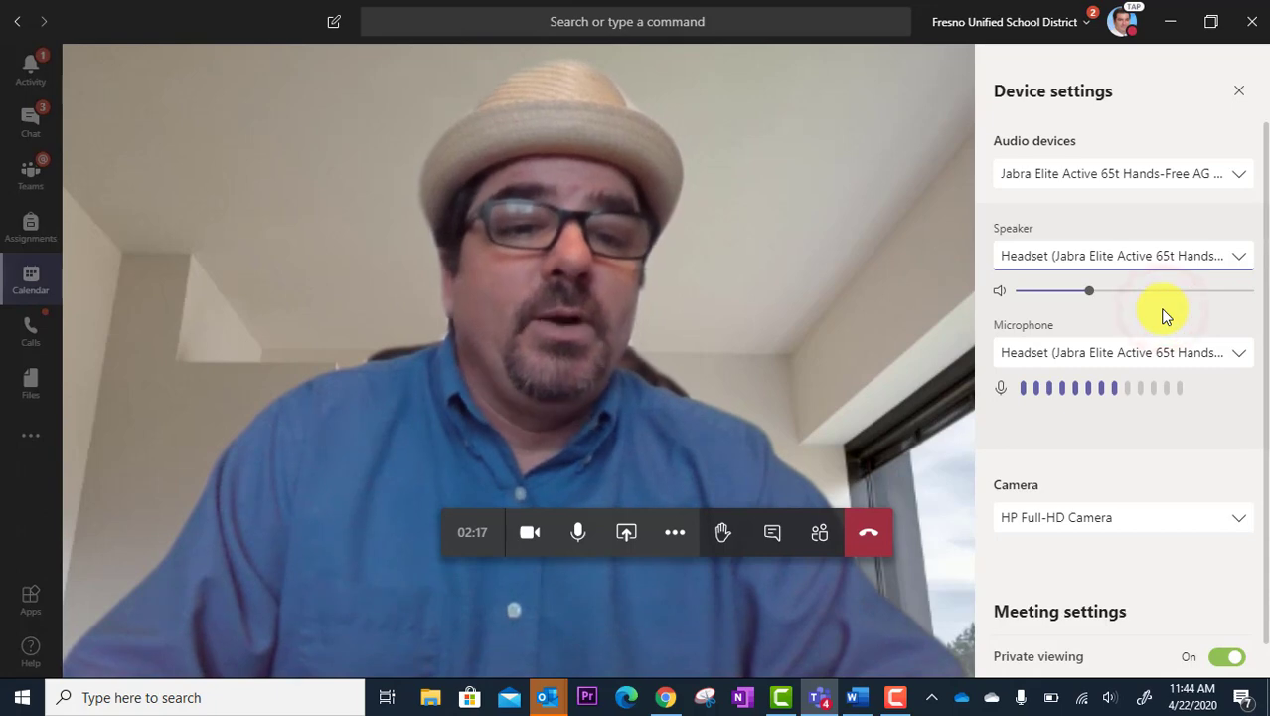
pyautogui.moveTo(1088, 290); pyautogui.dragTo(1114, 290)
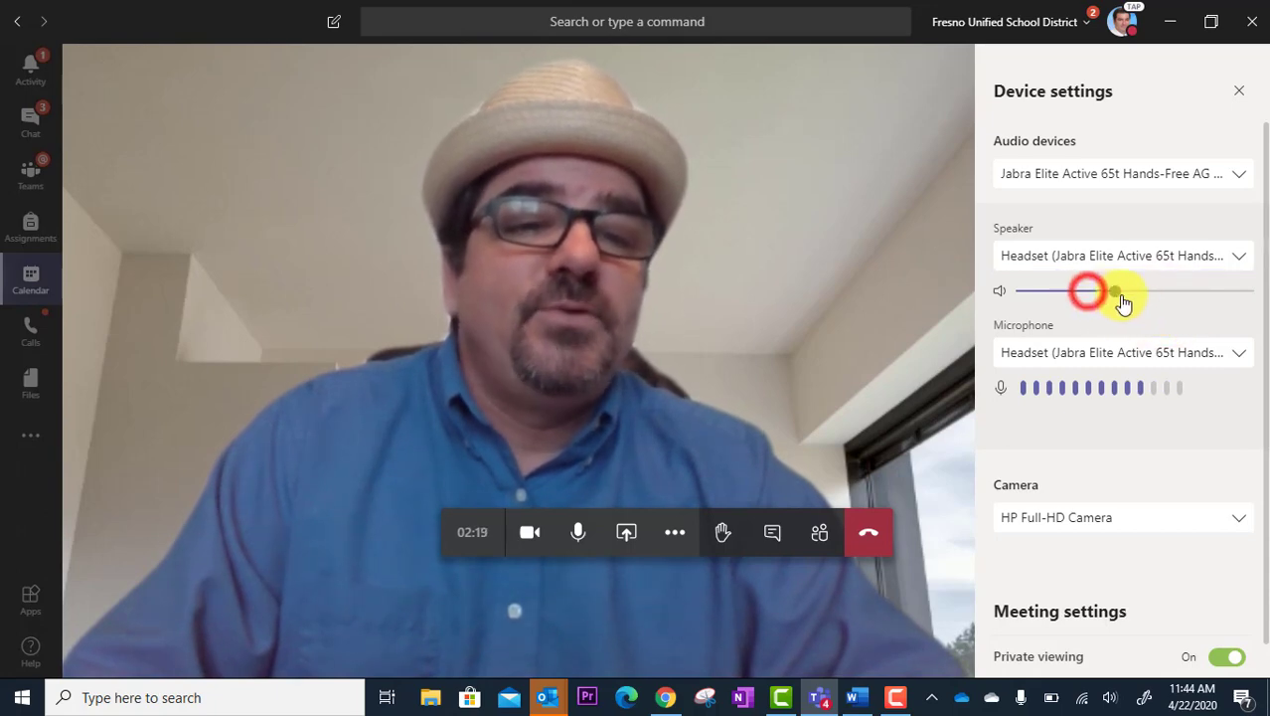
pyautogui.moveTo(1089, 290); pyautogui.dragTo(1113, 290)
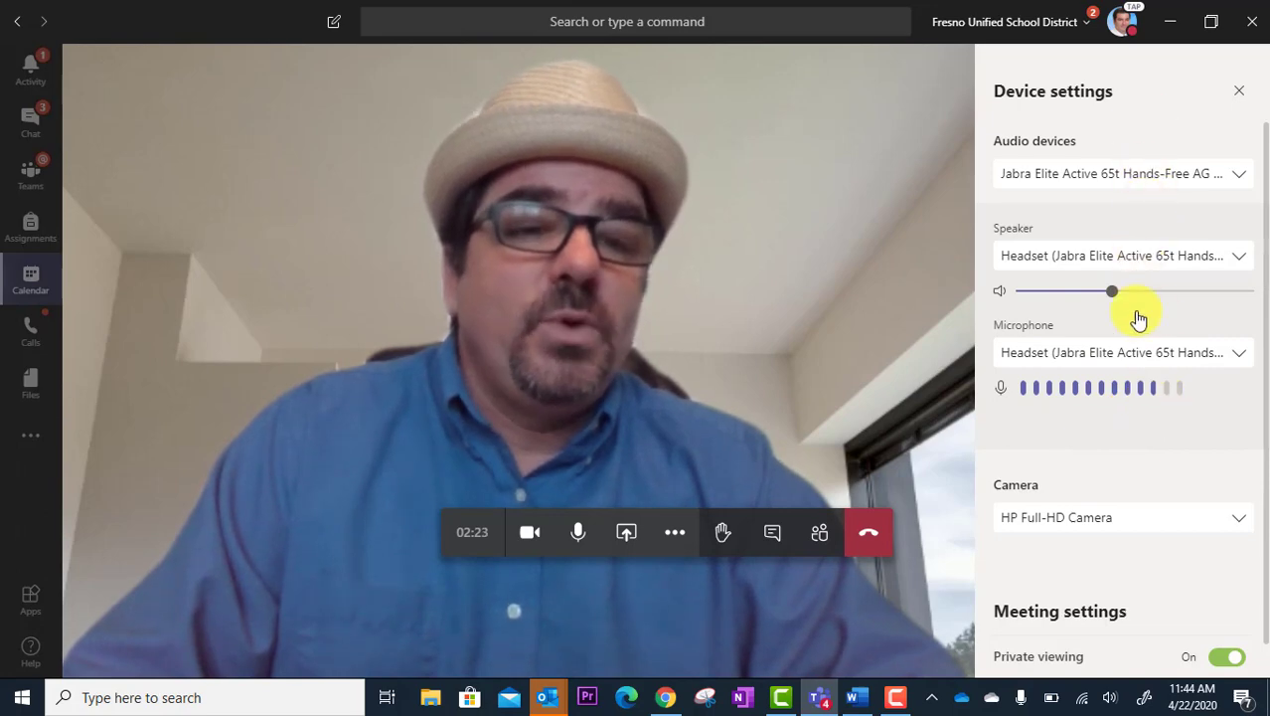
pyautogui.moveTo(1123, 433)
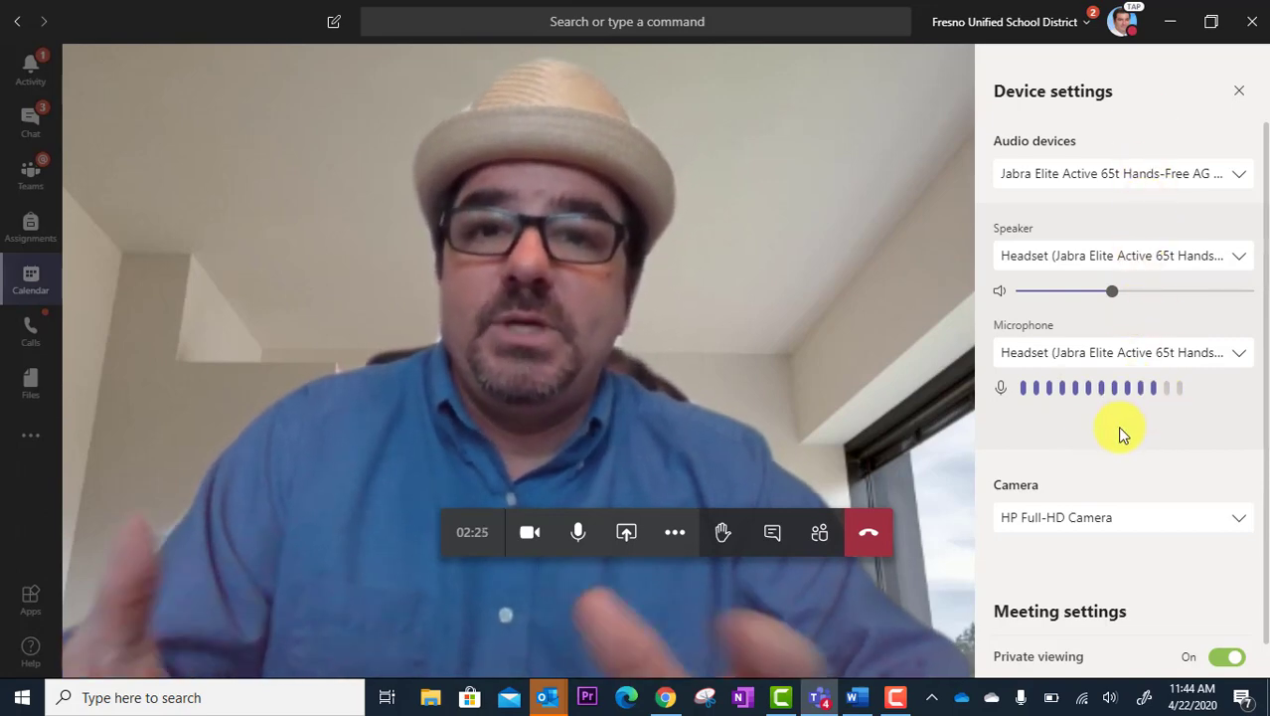